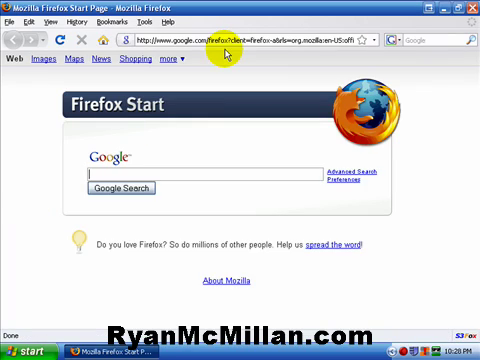
pyautogui.moveTo(225, 47)
pyautogui.write('ho')
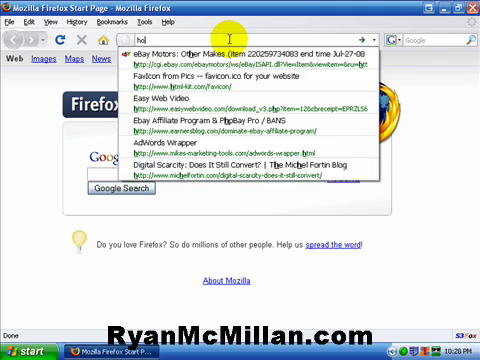
# Step: Load hostgator.com and view the Hatchling, Baby and Swamp web hosting package table
pyautogui.press('Return')
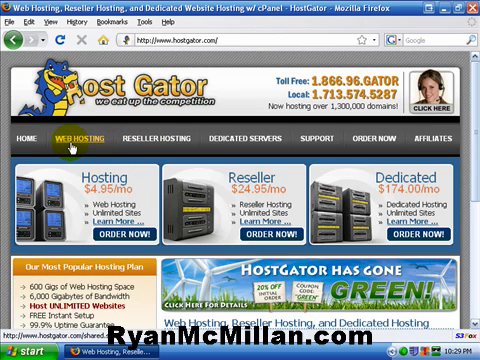
pyautogui.click(86, 135)
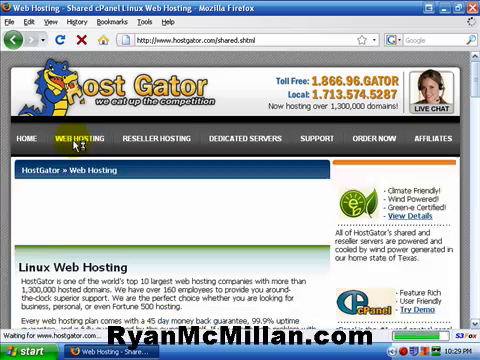
pyautogui.scroll(-3)
pyautogui.write('codes')
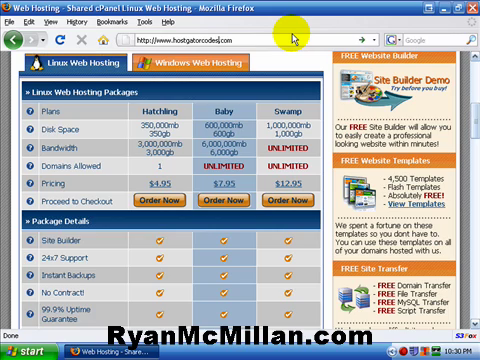
# Step: Go to hostgatorcodes.com and select the 'tophost' coupon code from the August 2008 post
pyautogui.press('Return')
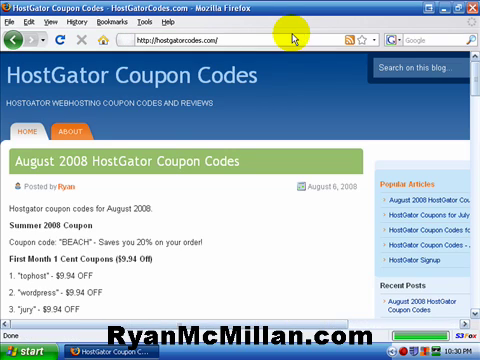
pyautogui.scroll(-3)
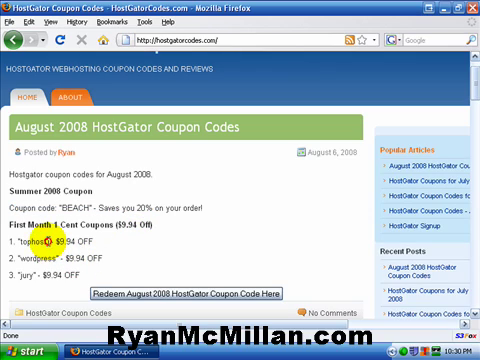
pyautogui.doubleClick(40, 240)
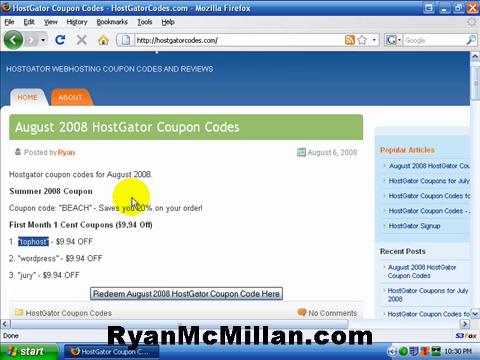
pyautogui.moveTo(247, 47)
pyautogui.write('namecheap.com')
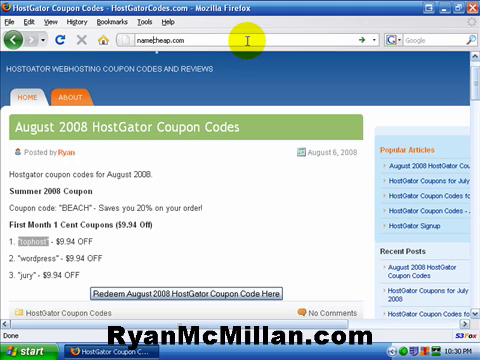
# Step: On namecheap.com, search thisismyverycoolblog.com and add its one-year .com registration ($9.29) to the cart
pyautogui.press('Return')
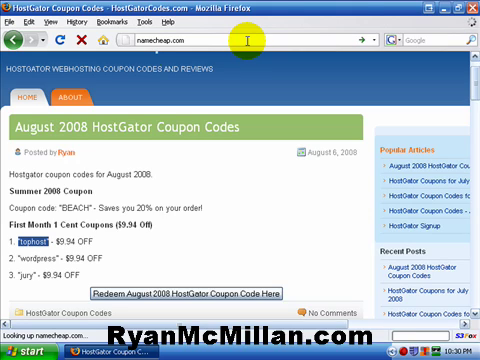
pyautogui.press('Return')
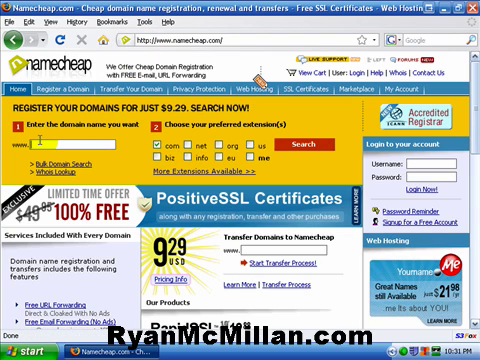
pyautogui.write('the')
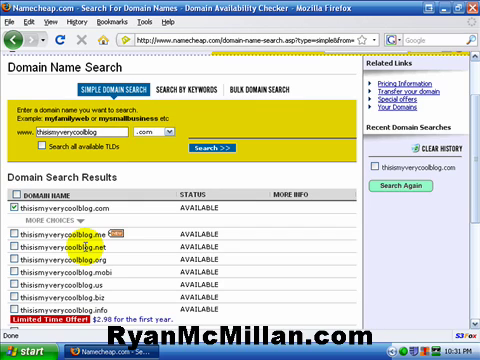
pyautogui.scroll(-3)
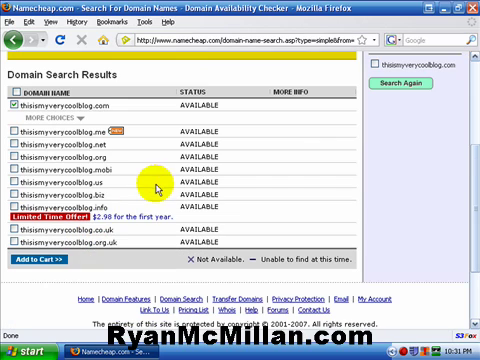
pyautogui.click(36, 262)
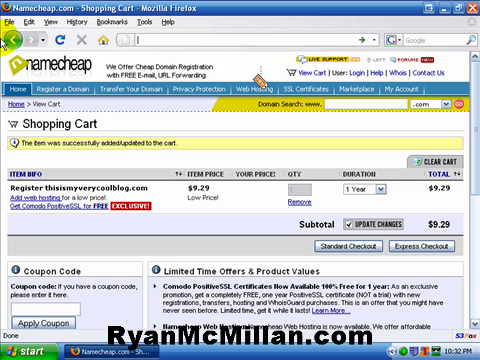
# Step: Go to wordpress.org and start the WordPress 2.6.1 zip download
pyautogui.write('www.wor')
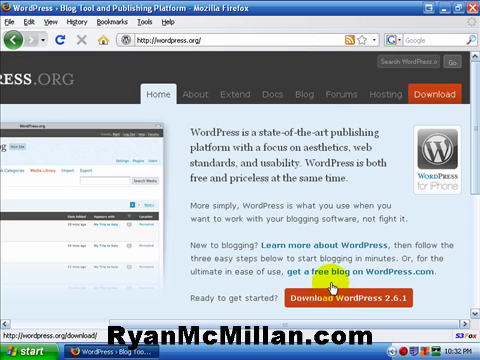
pyautogui.scroll(-3)
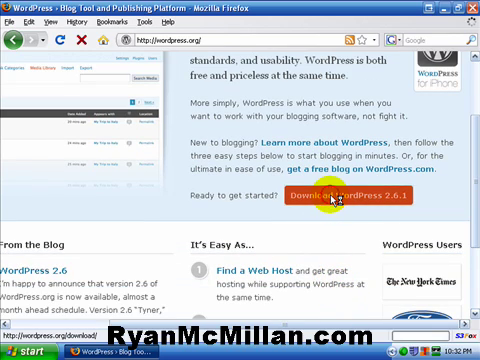
pyautogui.click(360, 199)
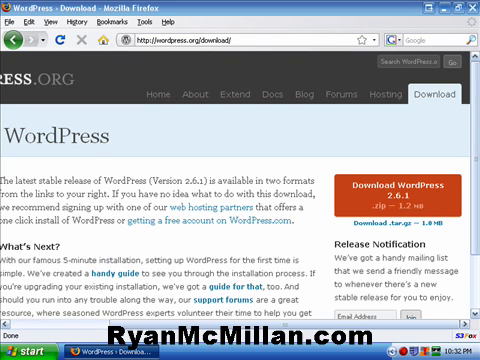
pyautogui.click(398, 198)
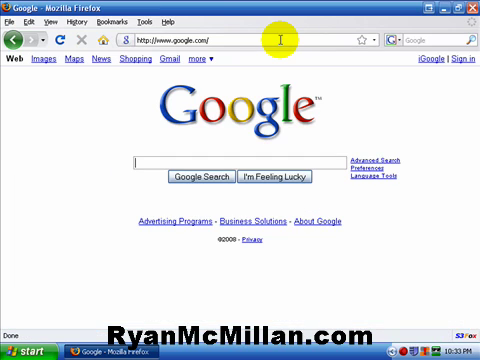
# Step: Go to filezilla-project.org and save the FileZilla 3.1.1.1 win32 setup installer from SourceForge
pyautogui.write('filezilla-project')
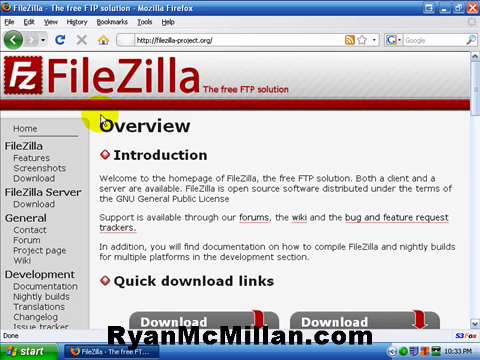
pyautogui.scroll(-3)
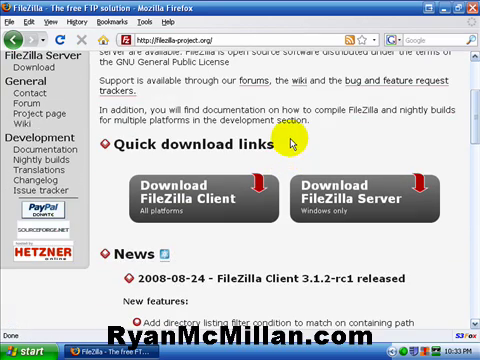
pyautogui.moveTo(175, 215)
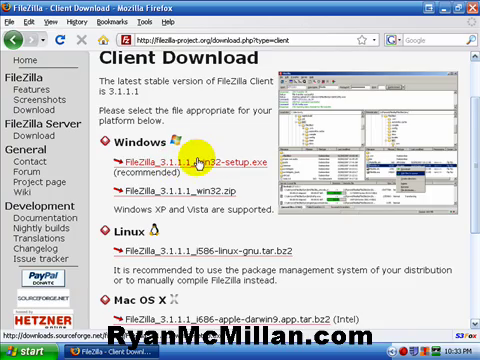
pyautogui.scroll(-3)
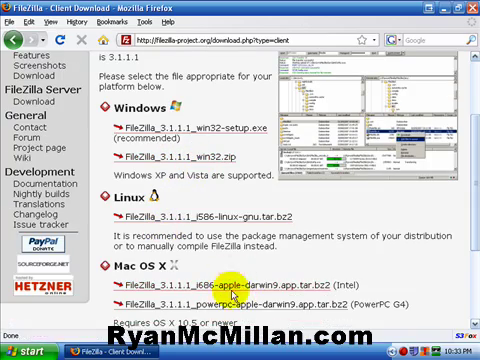
pyautogui.scroll(3)
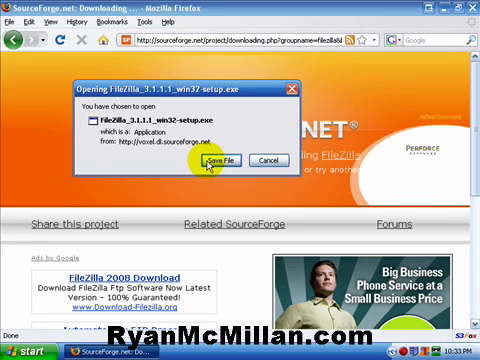
pyautogui.click(221, 160)
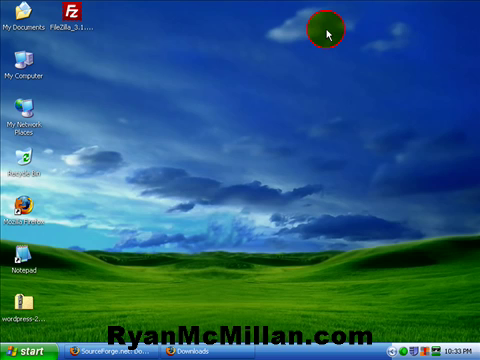
pyautogui.moveTo(70, 20)
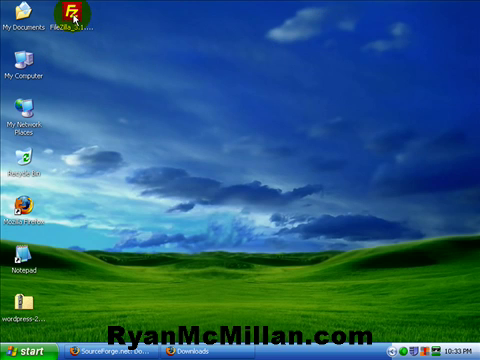
pyautogui.moveTo(78, 15)
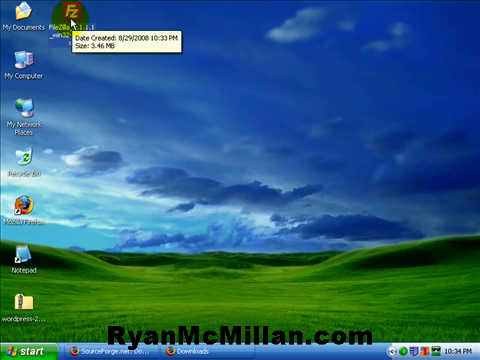
# Step: Run the FileZilla installer for all users with every component, including the desktop icon
pyautogui.doubleClick(62, 18)
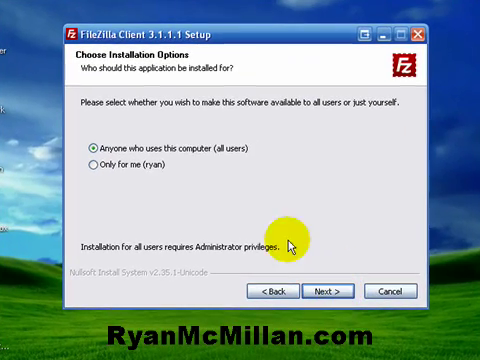
pyautogui.click(328, 291)
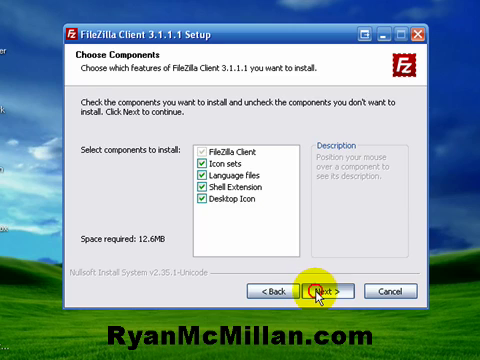
pyautogui.click(318, 291)
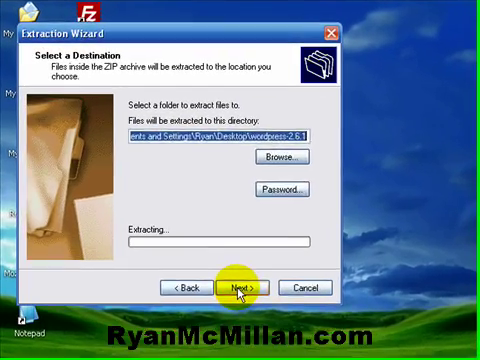
# Step: Extract the WordPress 2.6.1 archive into the Desktop\wordpress-2.6.1 folder
pyautogui.click(243, 288)
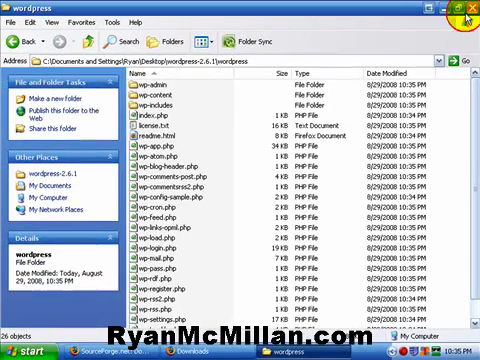
# Step: Close the extracted wordpress folder window, returning to Firefox
pyautogui.click(464, 11)
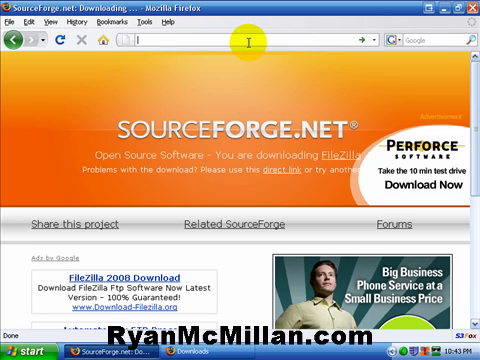
# Step: Log in to cPanel at findmyelmo.com:2082 with the account user name and password
pyautogui.write('findmyelmo.com')
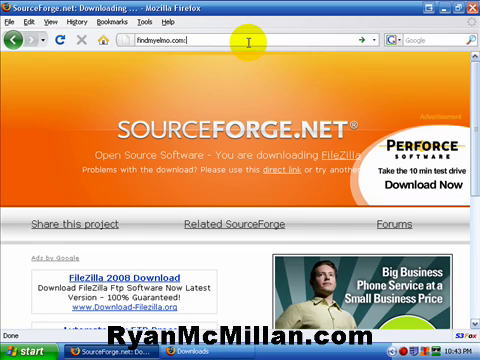
pyautogui.write('2082')
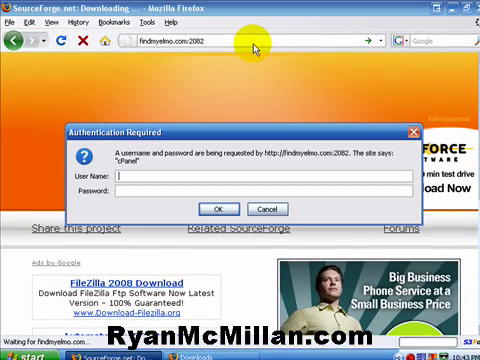
pyautogui.write('mm')
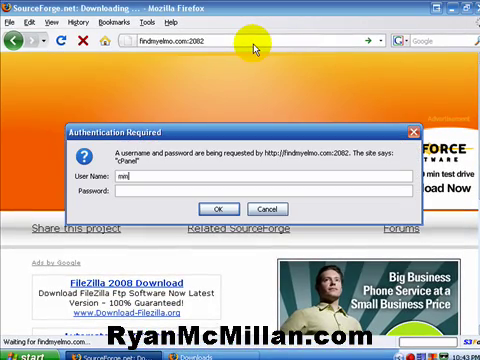
pyautogui.click(216, 209)
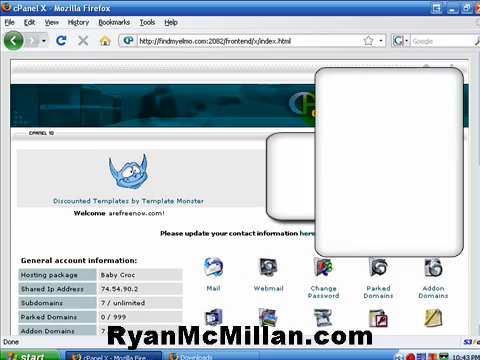
# Step: Scroll the cPanel home page down to the MySQL Databases section
pyautogui.scroll(-3)
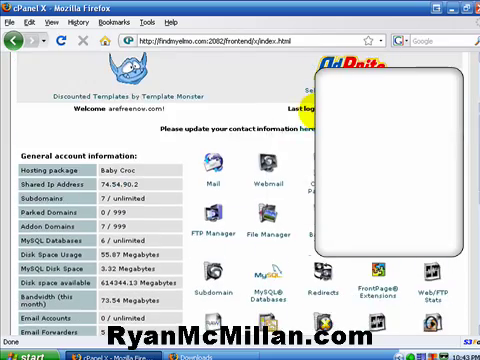
pyautogui.scroll(-3)
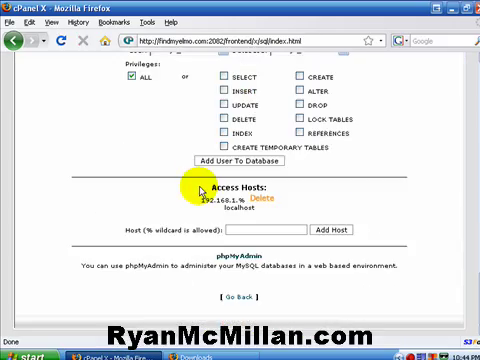
# Step: Create a new MySQL database named findmyelmo in the New Database field
pyautogui.scroll(3)
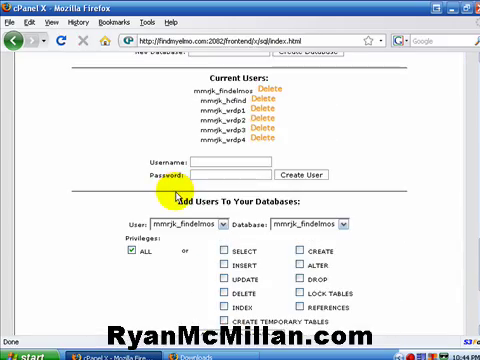
pyautogui.scroll(3)
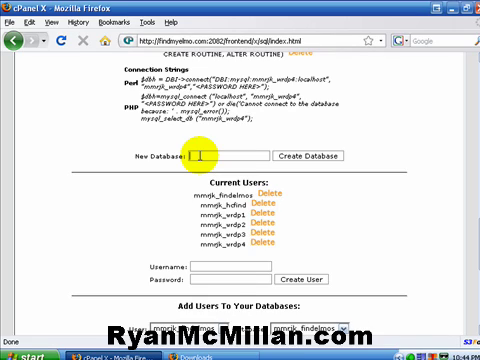
pyautogui.write('findmye')
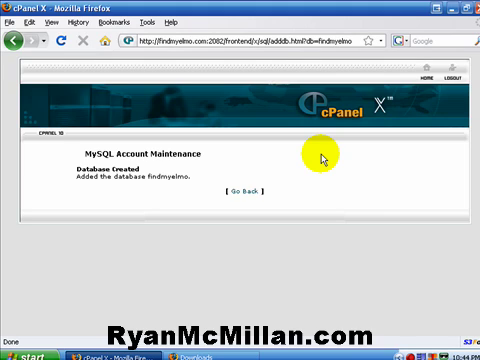
# Step: Return to MySQL Account Maintenance and locate mmrjk_findmyelmo among Current Databases
pyautogui.click(246, 194)
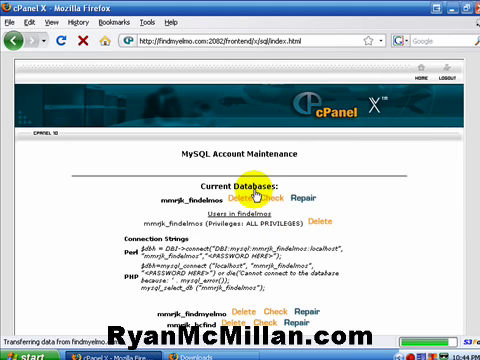
pyautogui.scroll(-3)
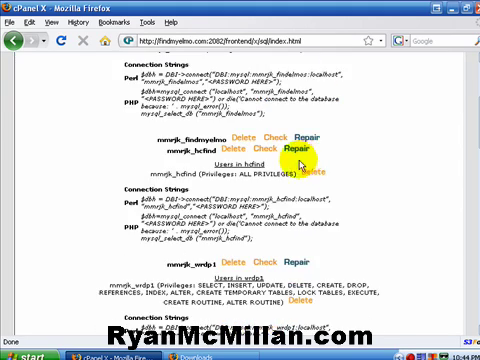
pyautogui.doubleClick(172, 142)
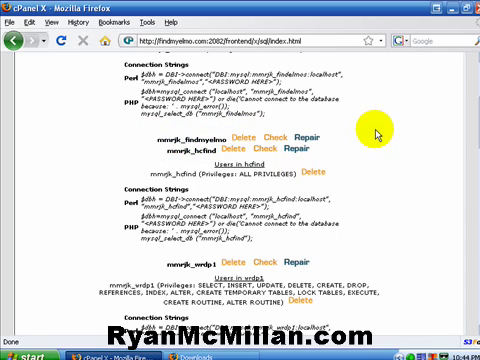
pyautogui.moveTo(160, 145)
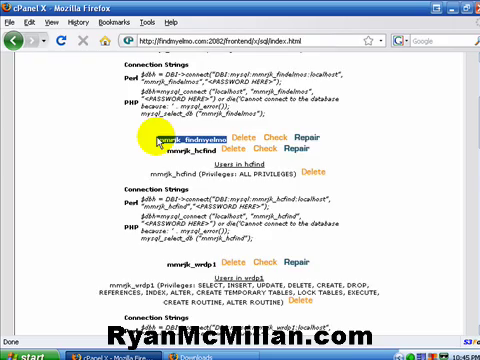
# Step: Begin entering the new MySQL username starting with "findm" in the create-user form
pyautogui.scroll(3)
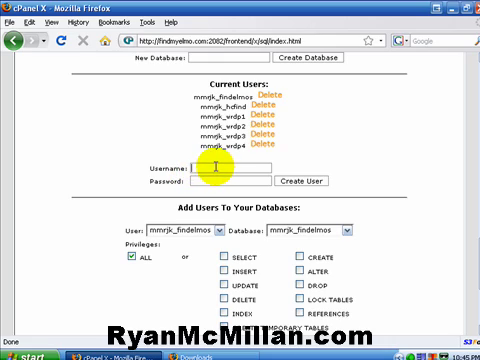
pyautogui.write('findml')
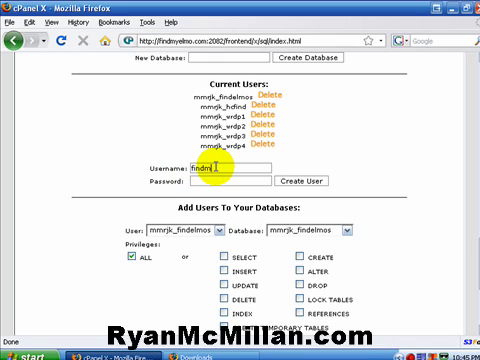